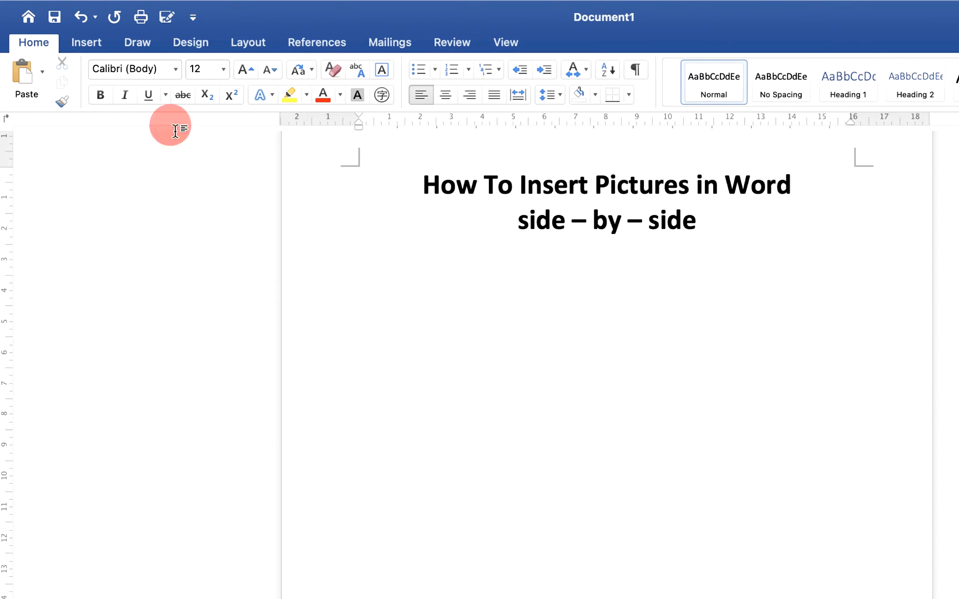
# - Insert the dog photo from file onto the line below the bold title
pyautogui.click(86, 42)
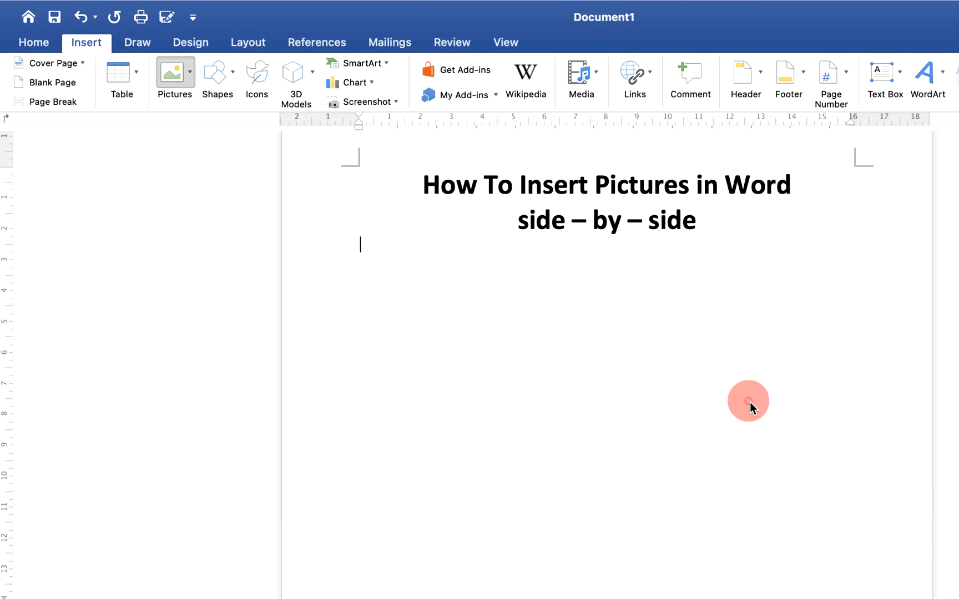
pyautogui.click(173, 74)
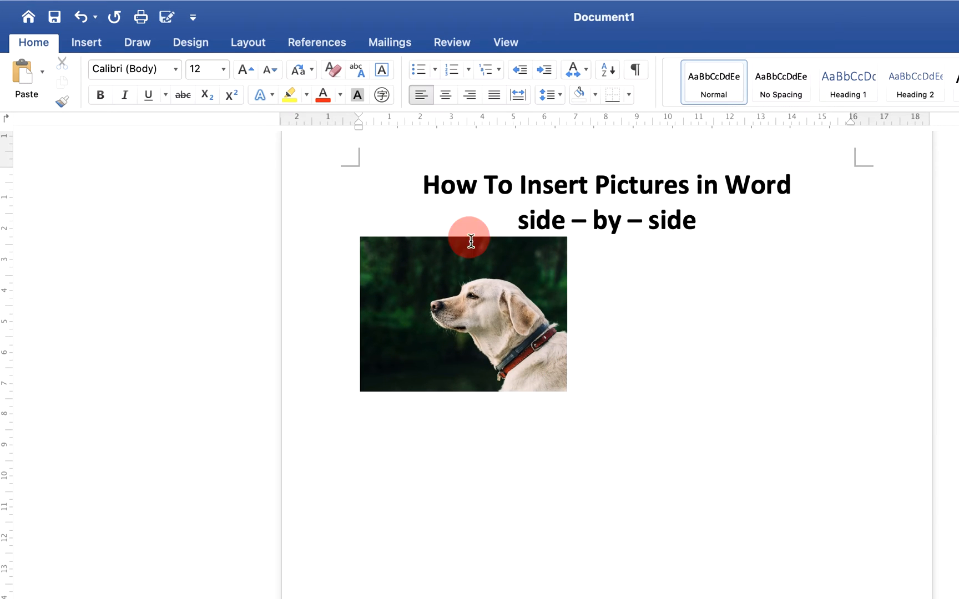
# - Cut the photo and insert a one-row, two-column table beneath the title
pyautogui.click(87, 42)
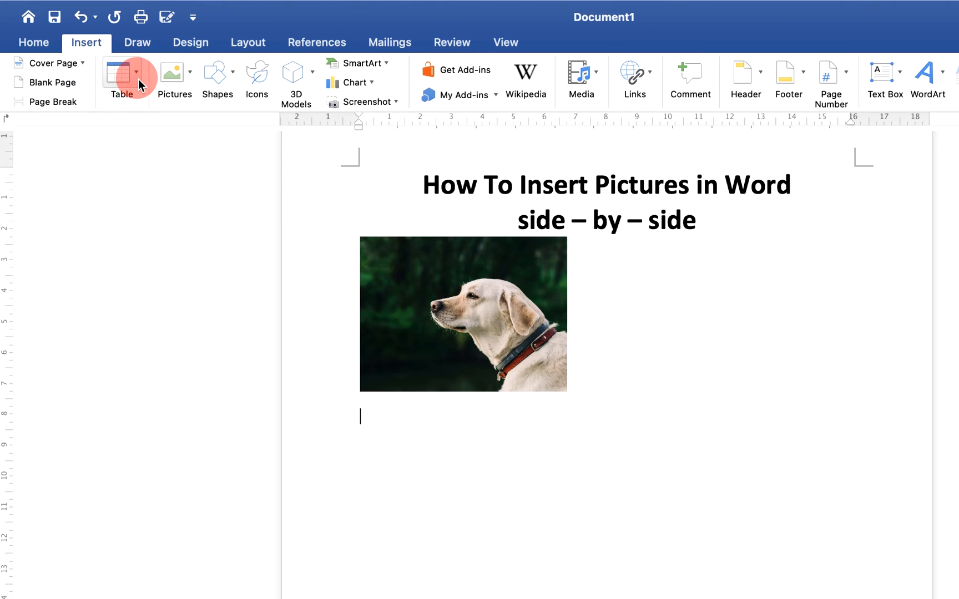
pyautogui.click(122, 73)
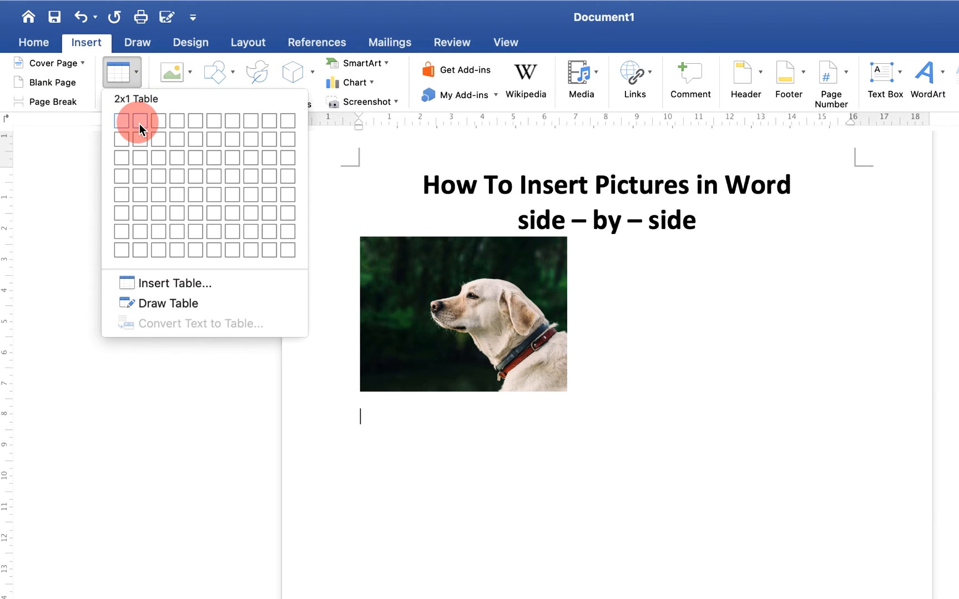
pyautogui.rightClick(462, 314)
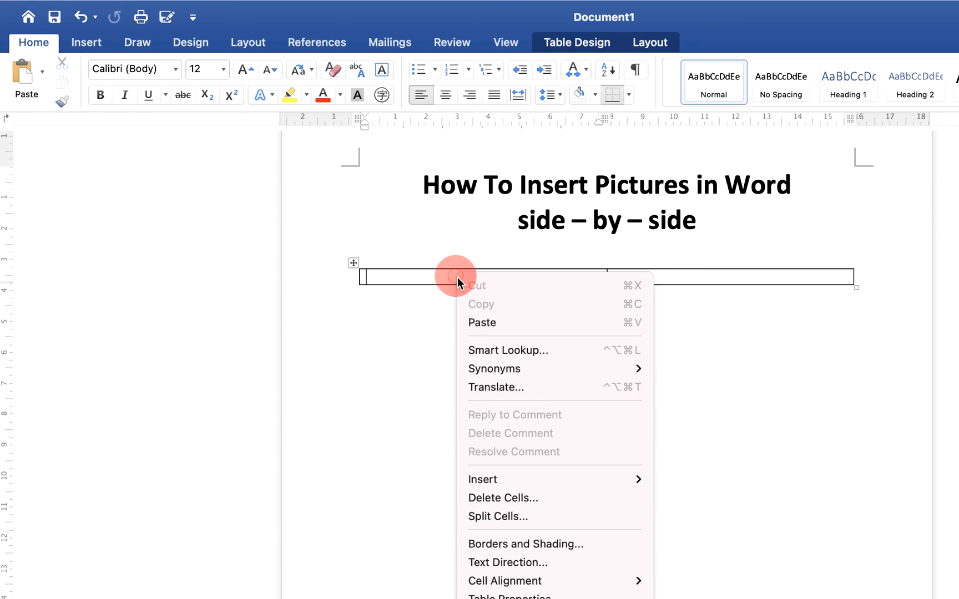
# - Paste the dog photo into both cells and centre each photo within its cell
pyautogui.click(482, 322)
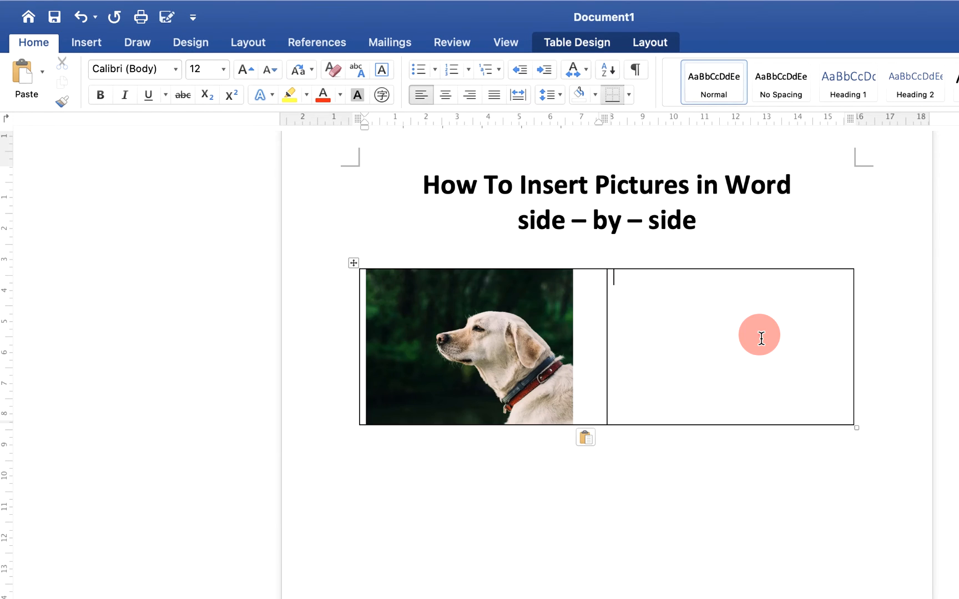
pyautogui.rightClick(762, 335)
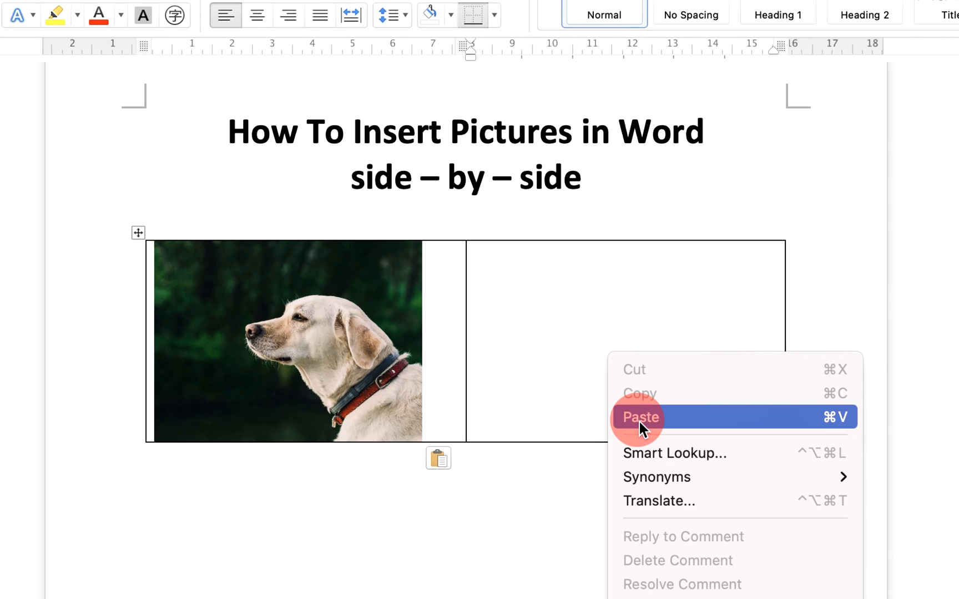
pyautogui.click(641, 417)
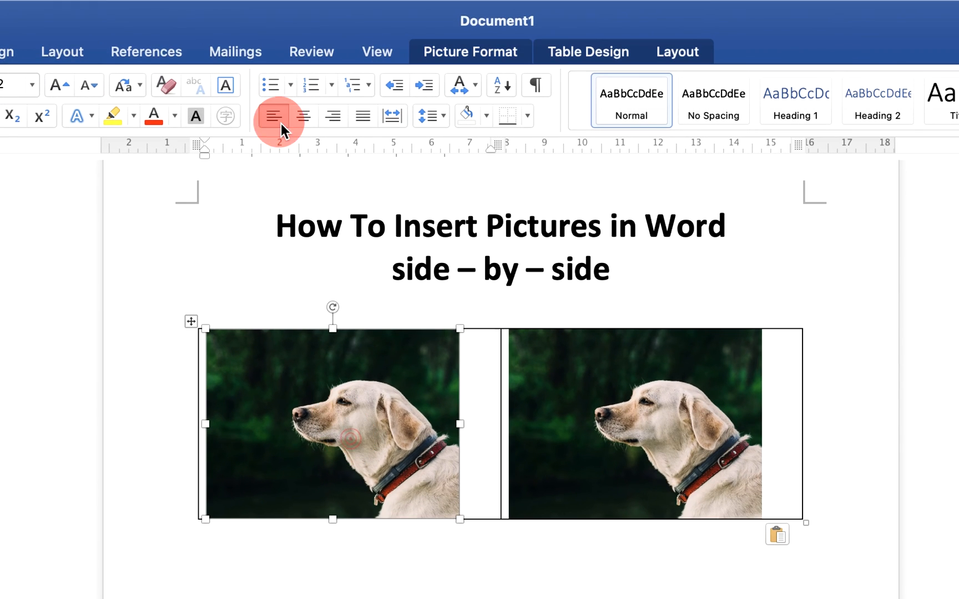
pyautogui.click(303, 116)
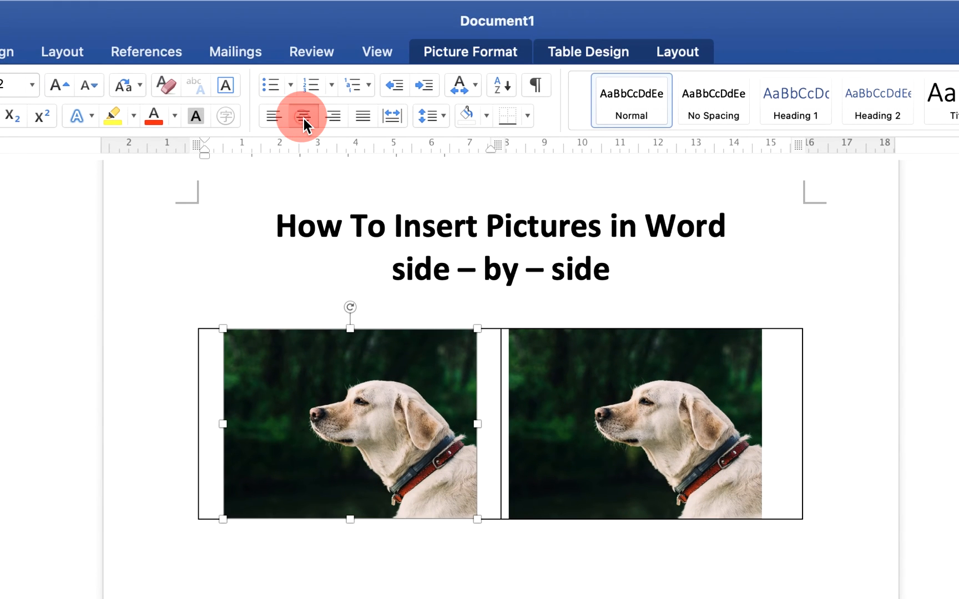
pyautogui.click(303, 116)
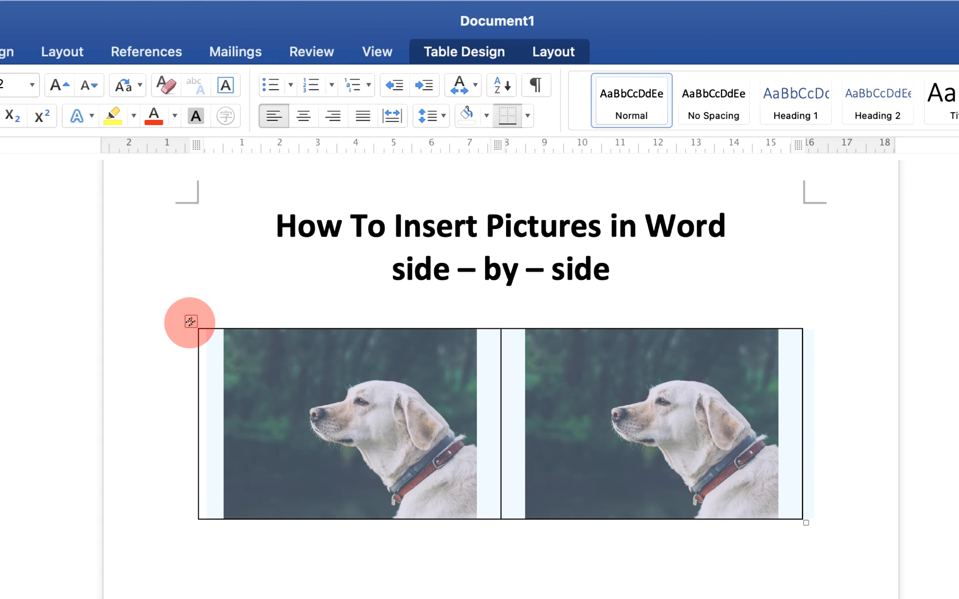
# - Set the table's Borders and Shading to None so the photos sit borderless side by side
pyautogui.rightClick(189, 322)
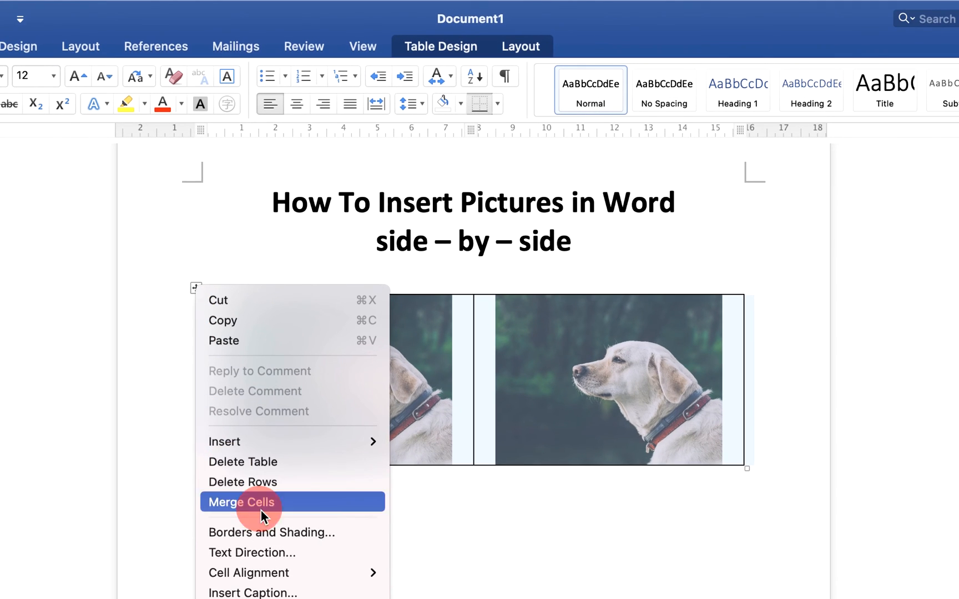
pyautogui.moveTo(305, 532)
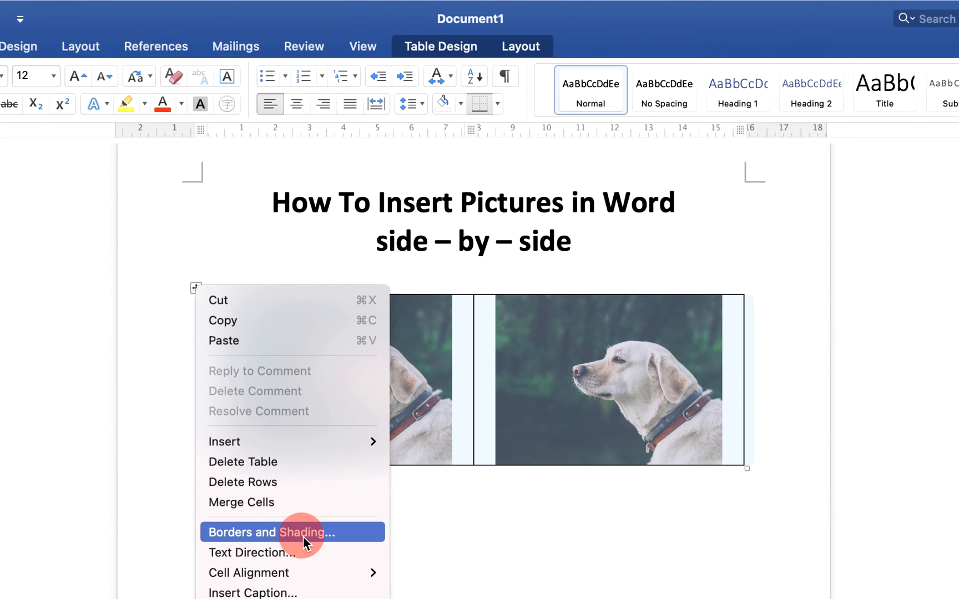
pyautogui.click(292, 531)
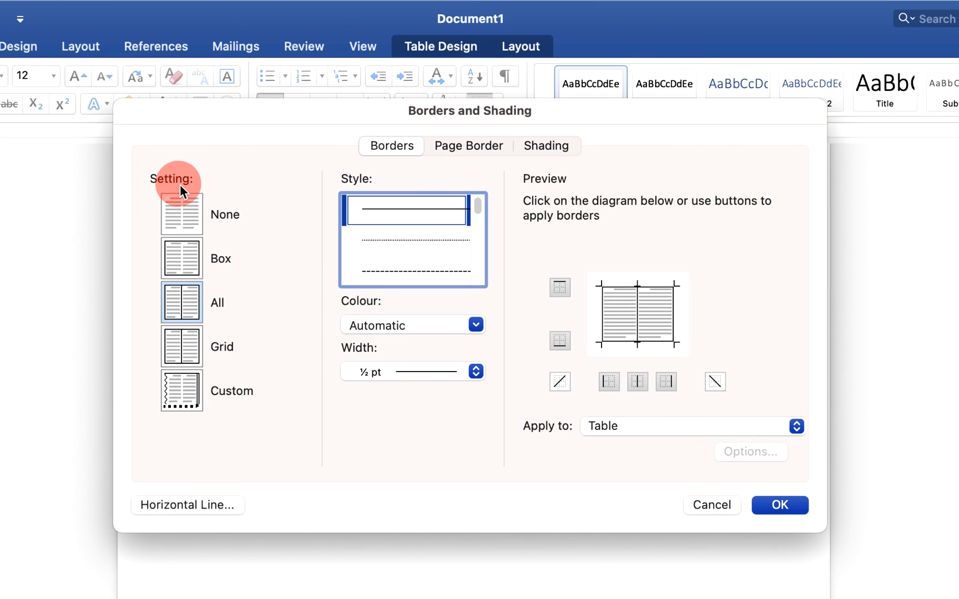
pyautogui.moveTo(181, 215)
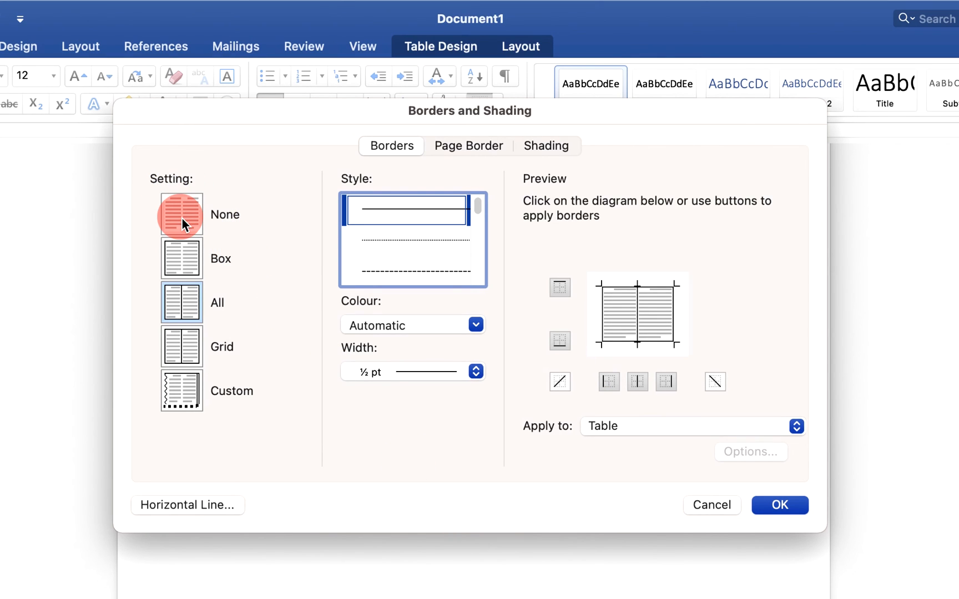
pyautogui.click(181, 213)
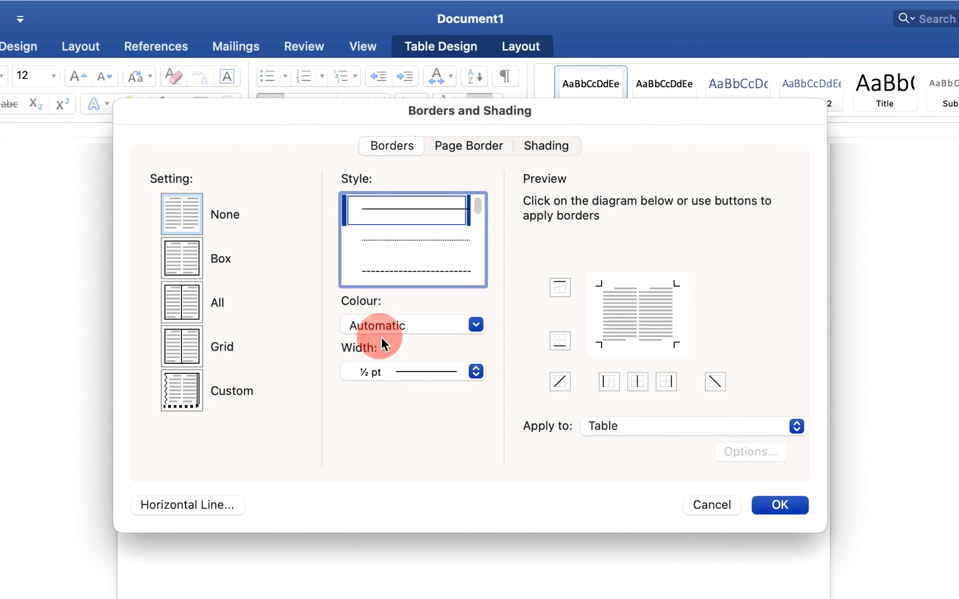
pyautogui.moveTo(781, 505)
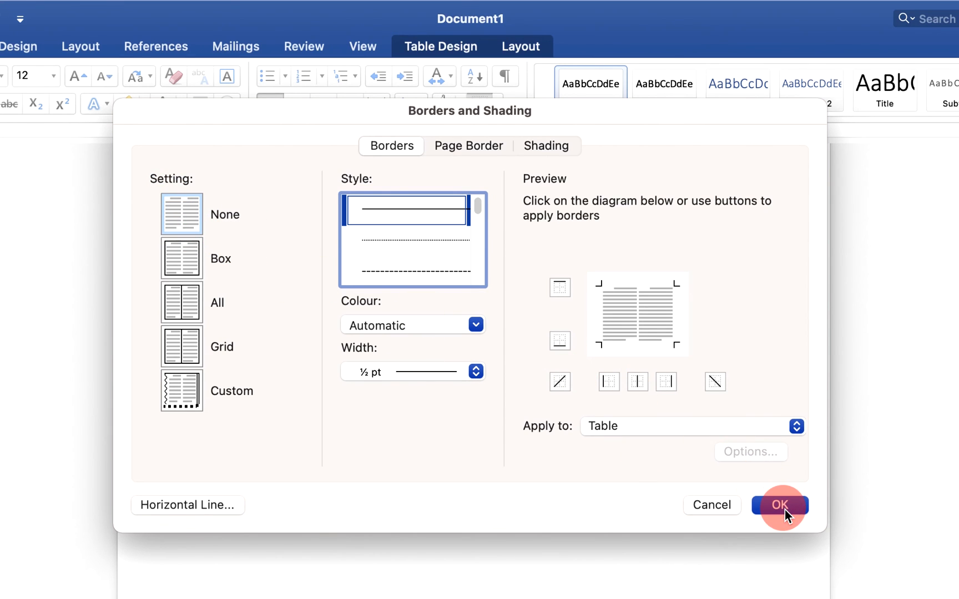
pyautogui.click(779, 505)
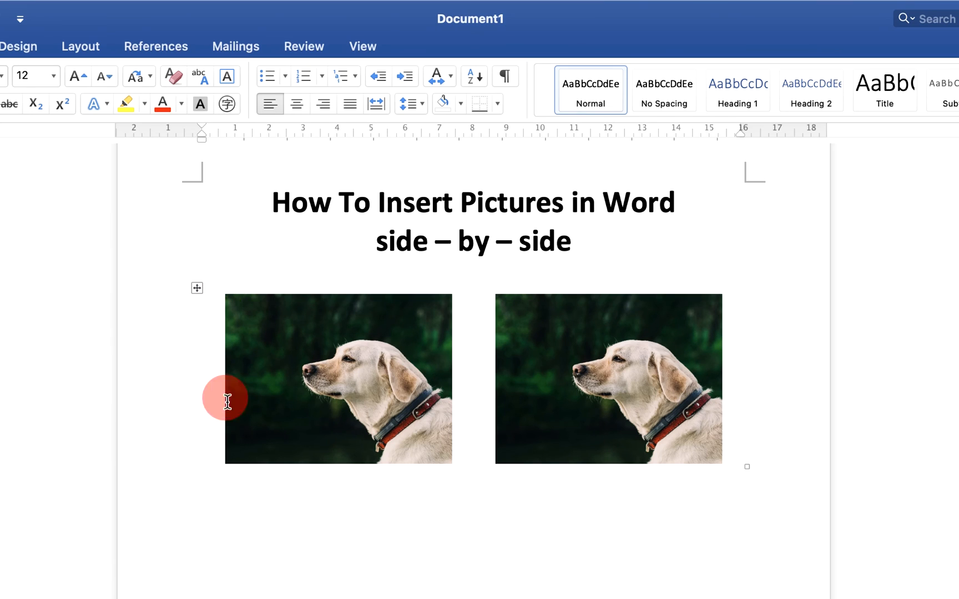
# - Add centred captions 'Dog1' and 'Dog 2' beneath the left and right photos
pyautogui.click(458, 456)
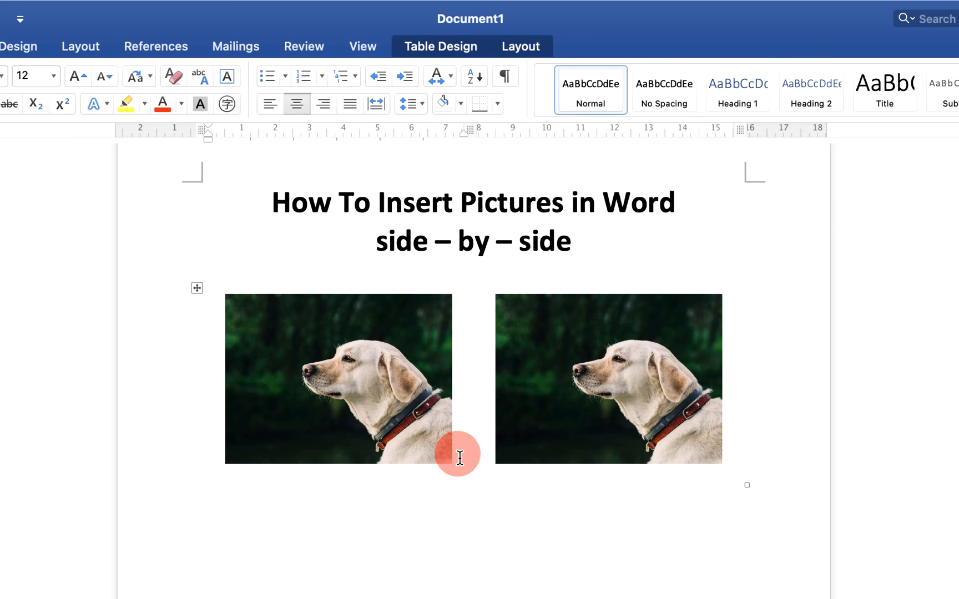
pyautogui.write('Dog1')
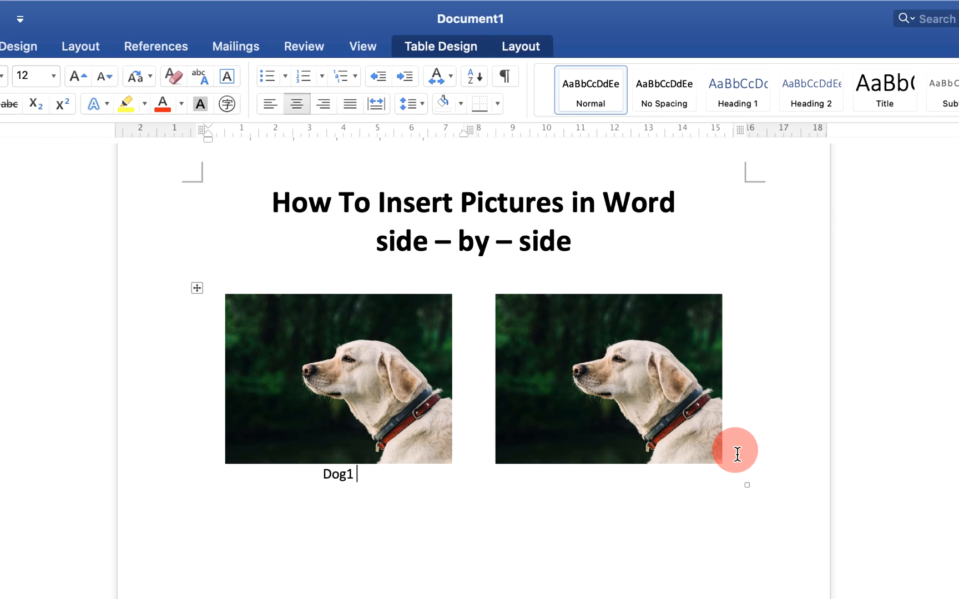
pyautogui.write('F')
pyautogui.click(609, 474)
pyautogui.write('Dog 2')
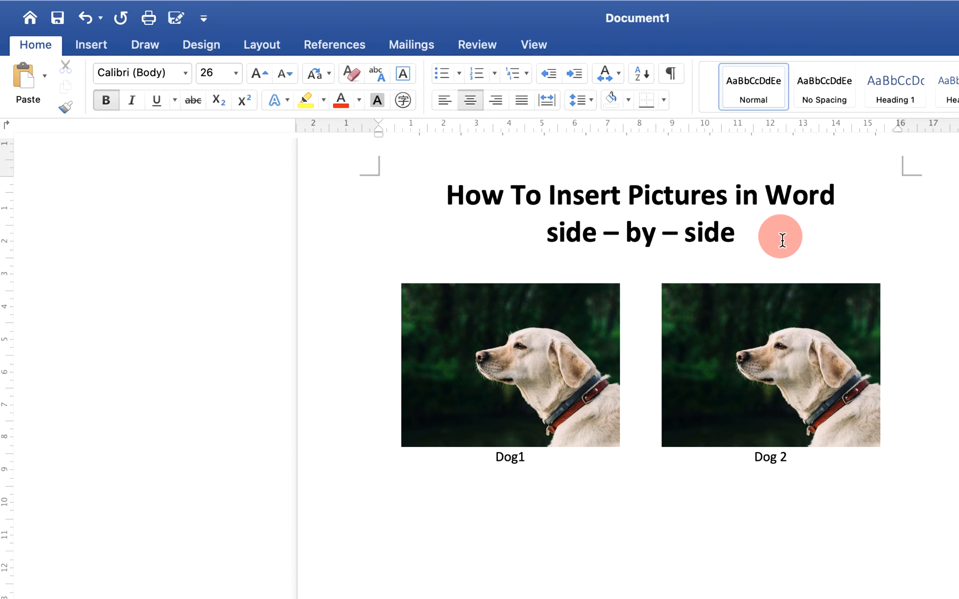
pyautogui.click(739, 232)
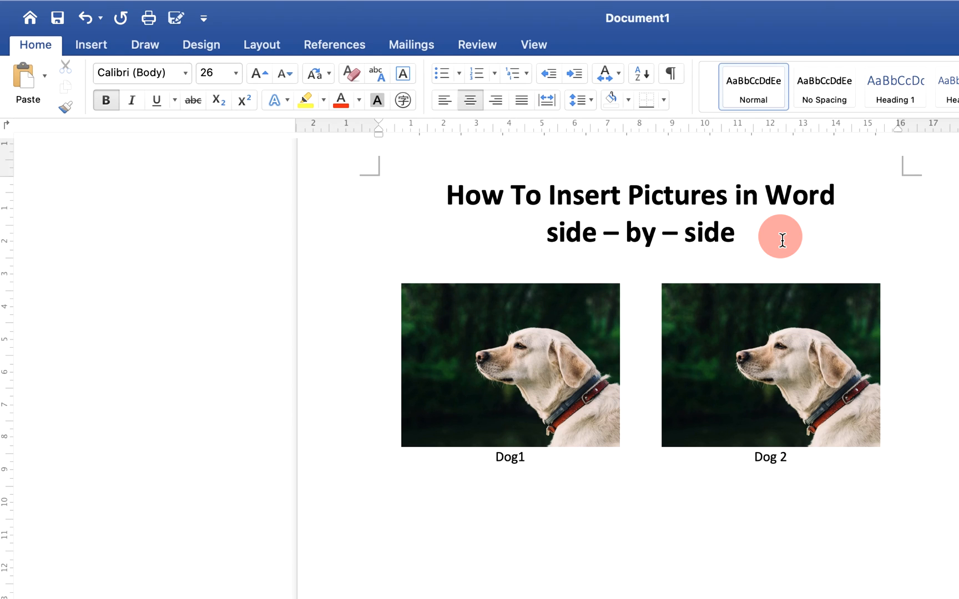
pyautogui.click(738, 232)
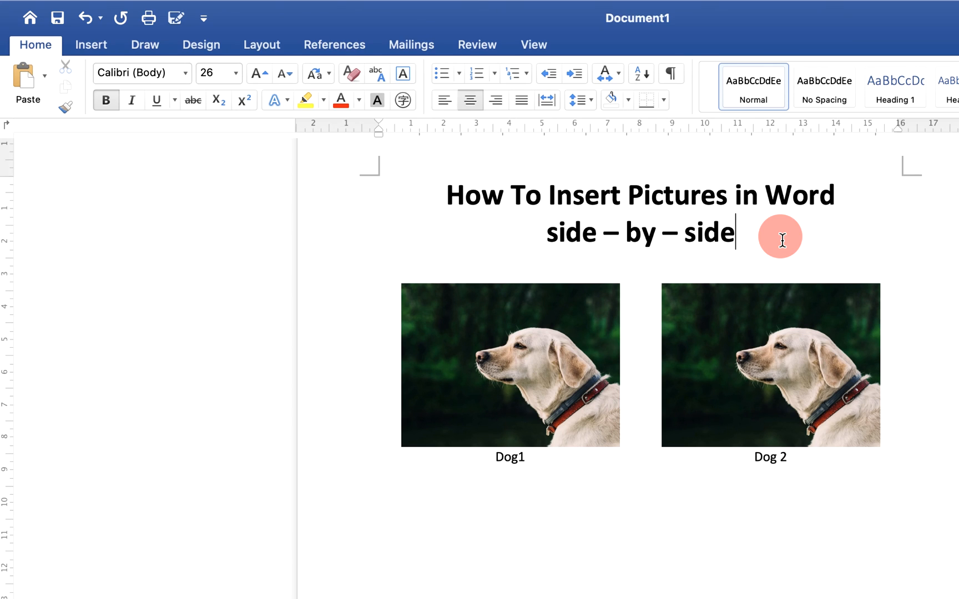